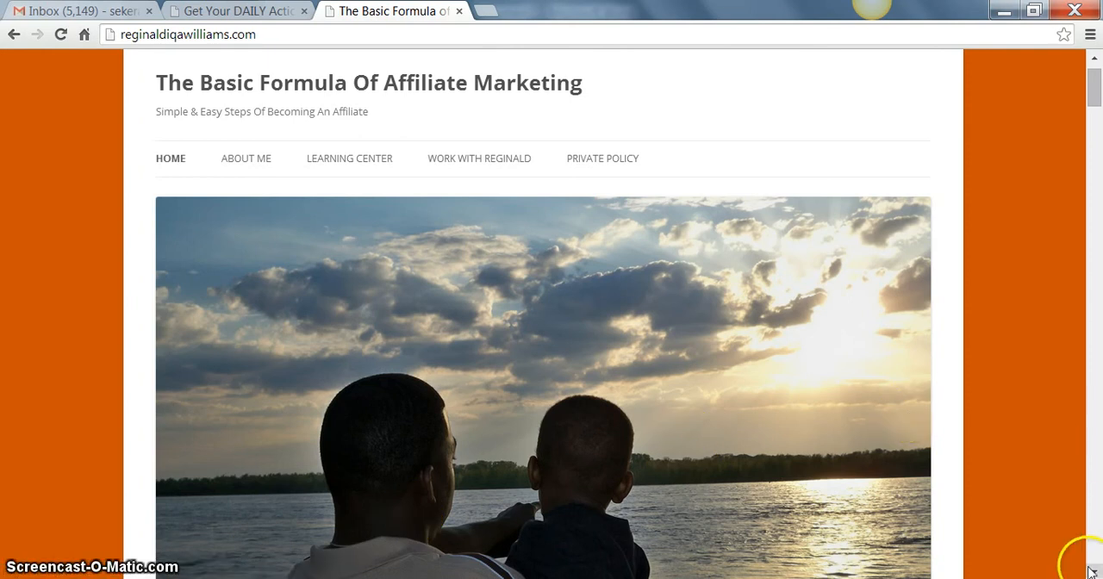
# - Scroll the homepage past the header photo to the Daily Dose Marketing post and Beastmode banner
pyautogui.scroll(-3)
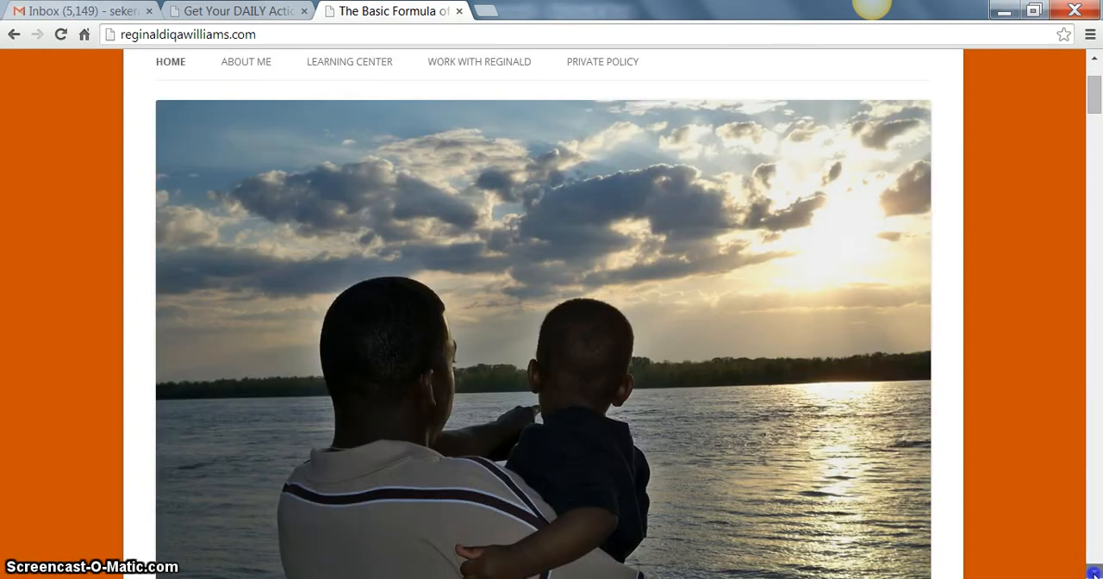
pyautogui.scroll(-3)
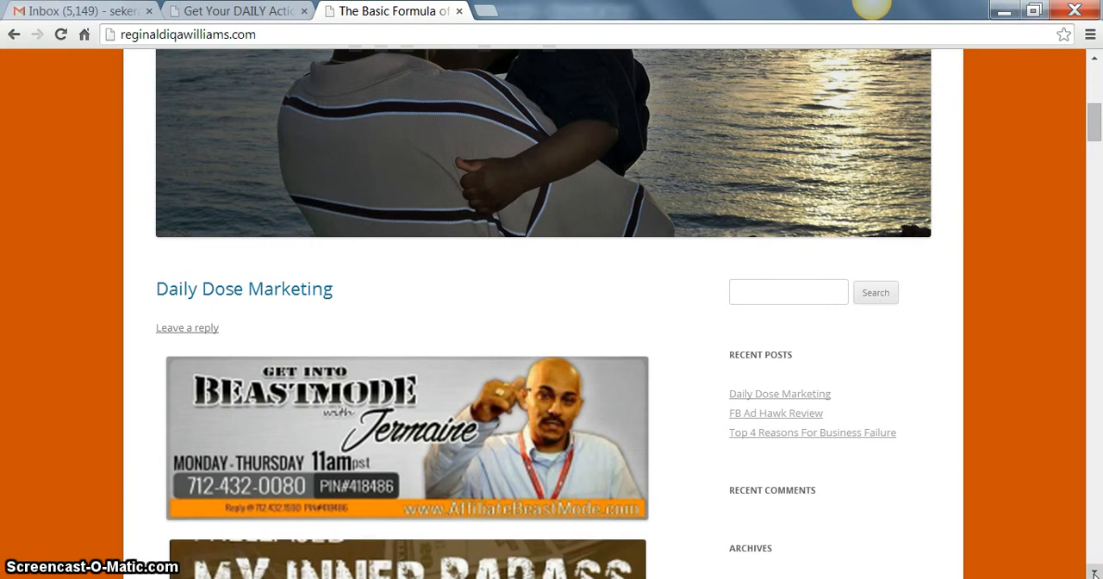
pyautogui.scroll(-3)
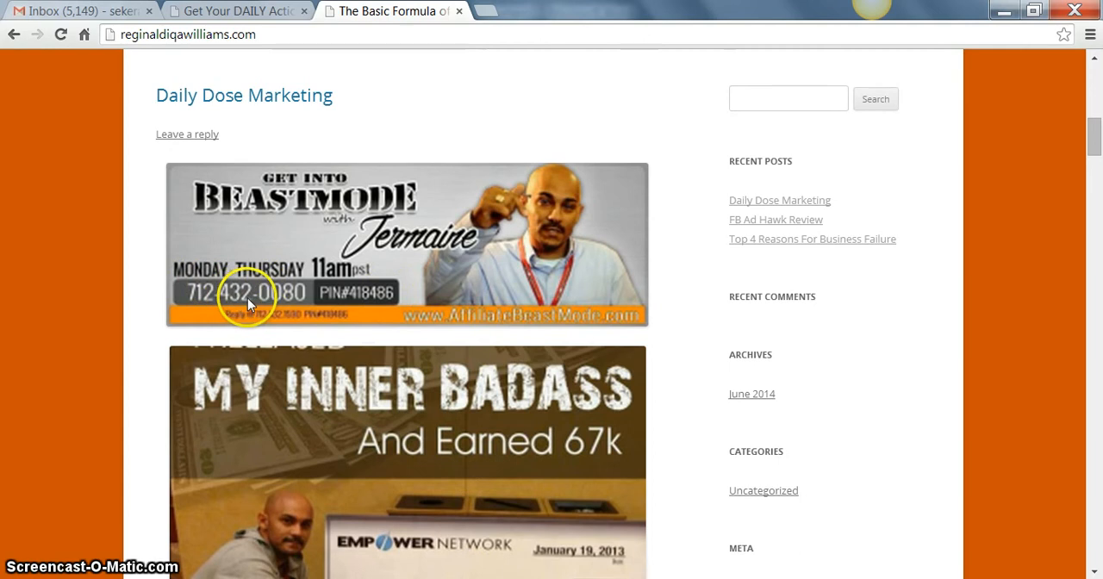
pyautogui.moveTo(376, 301)
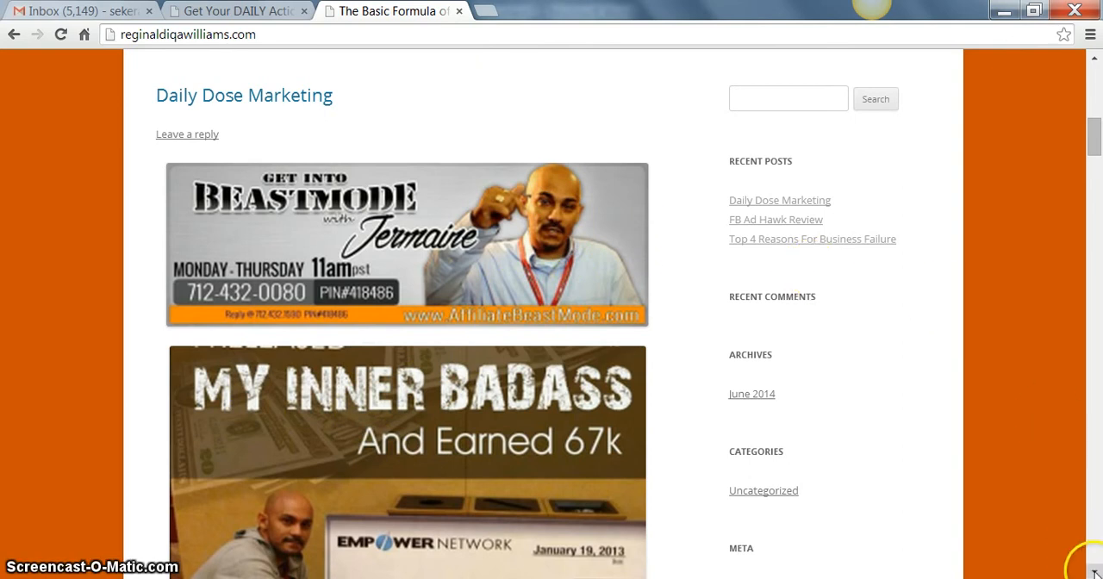
# - Scroll past the Beastmode banner to the 'My Inner Badass' image and webinar registration line
pyautogui.scroll(-3)
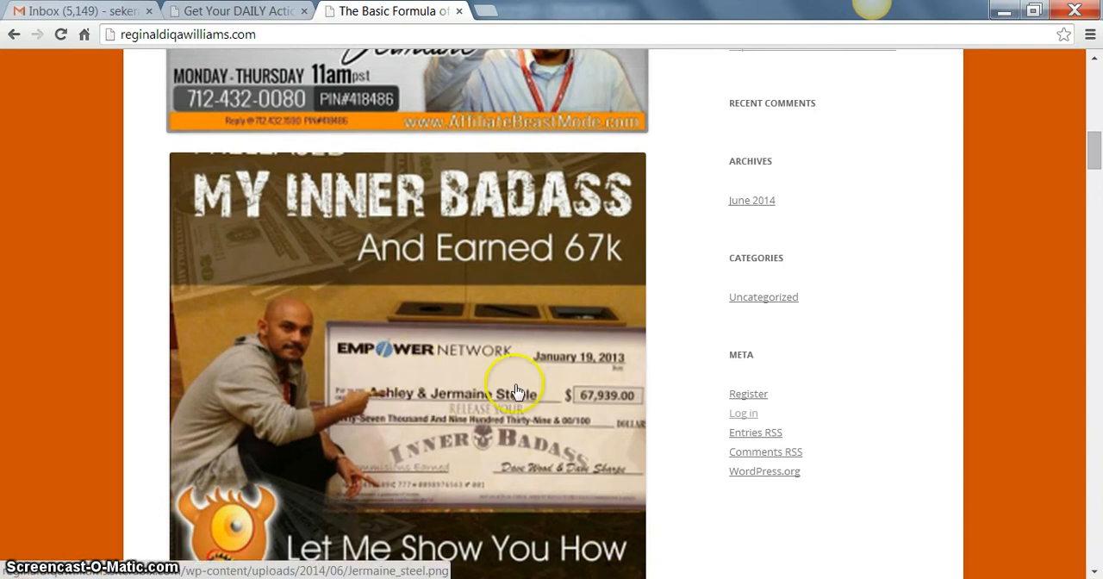
pyautogui.moveTo(590, 448)
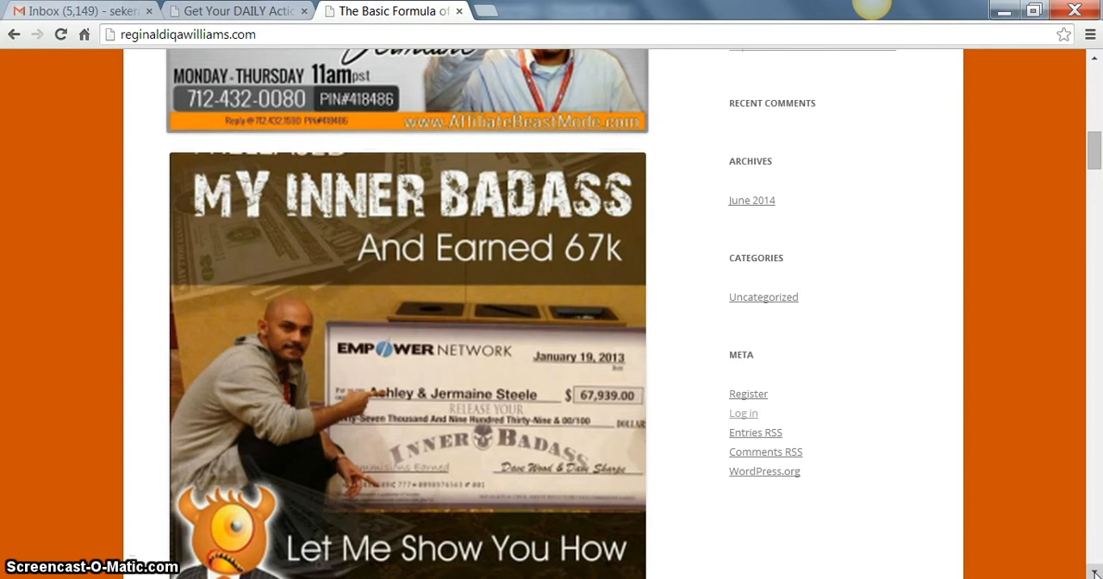
pyautogui.scroll(-3)
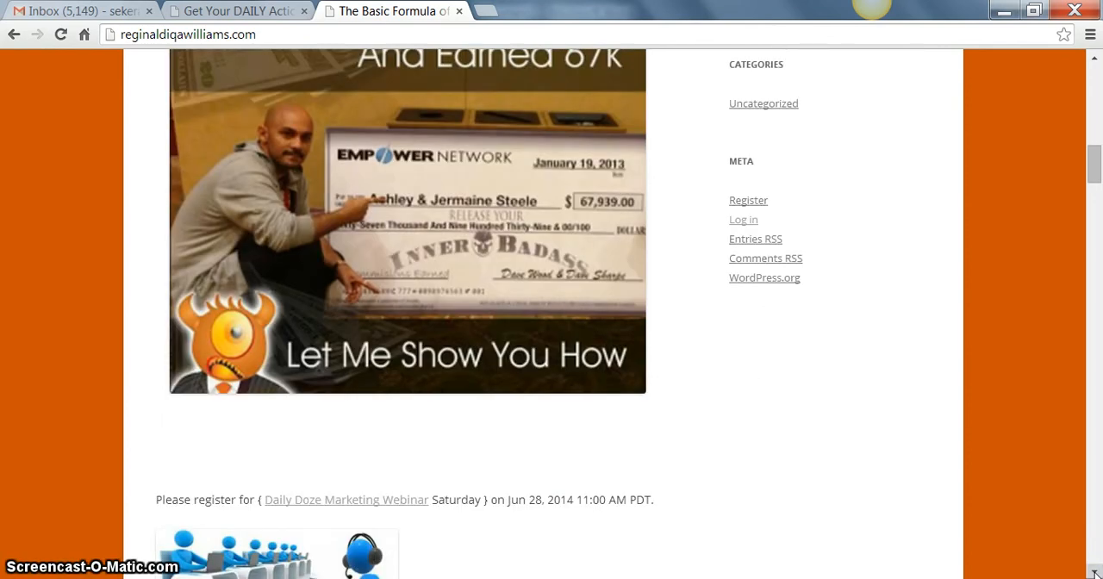
pyautogui.moveTo(1095, 168)
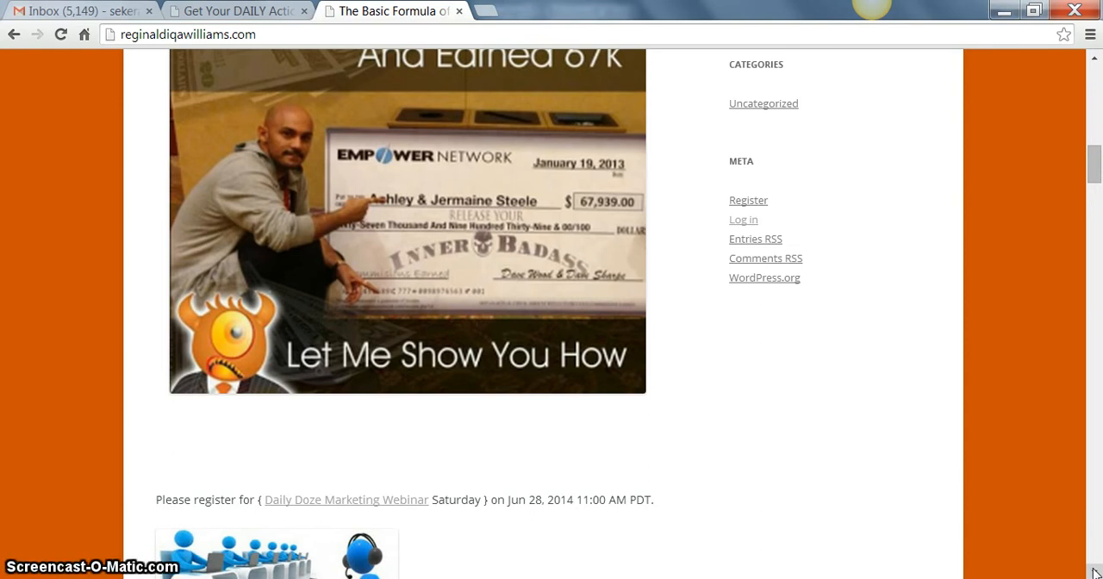
# - Scroll down to the call-centre illustration and the 20-60 leads daily webinar description
pyautogui.scroll(-3)
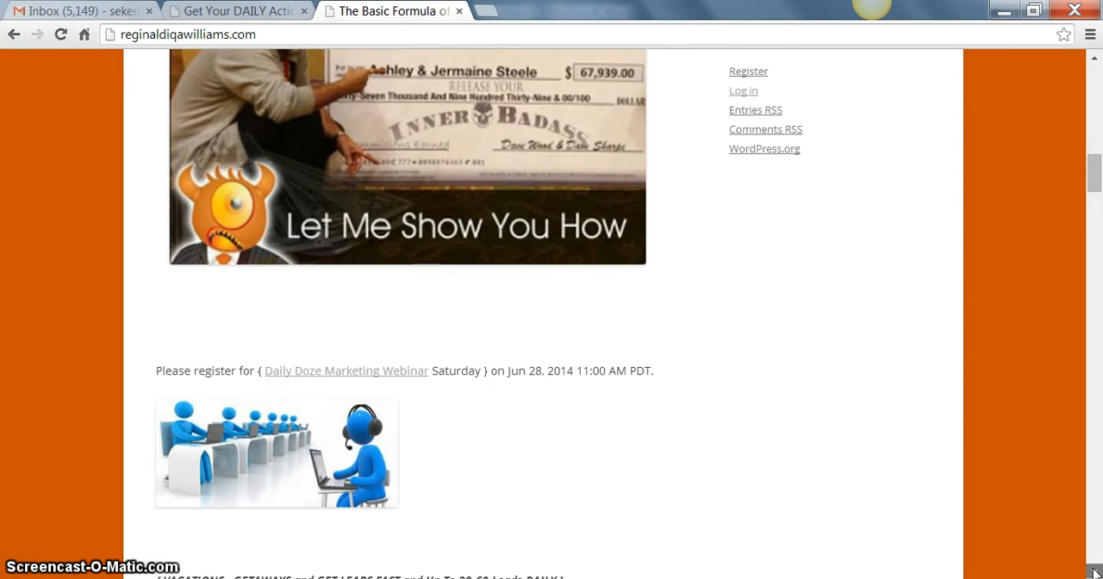
pyautogui.scroll(-3)
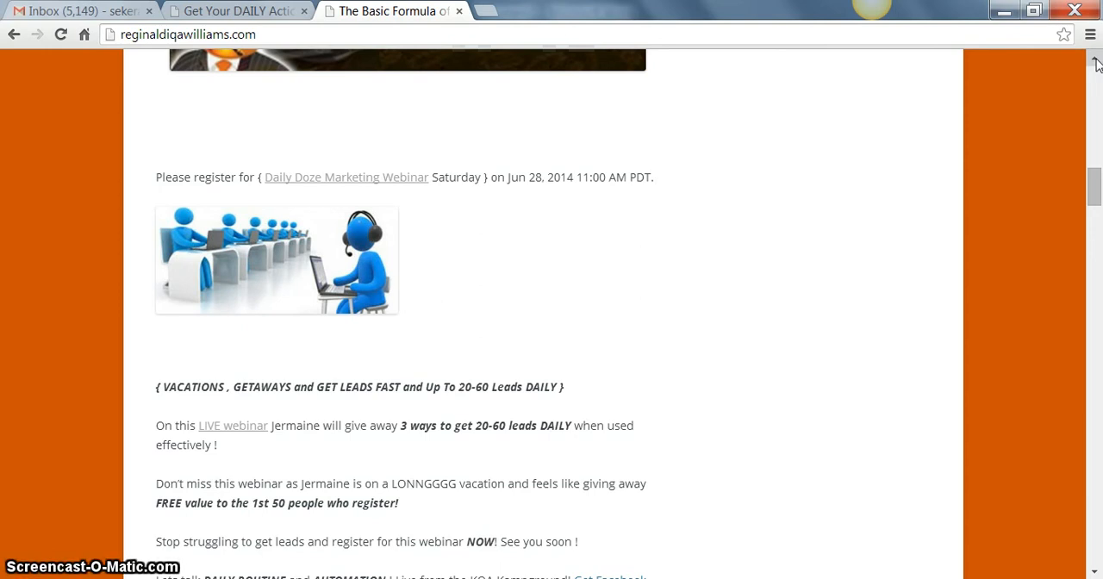
pyautogui.scroll(3)
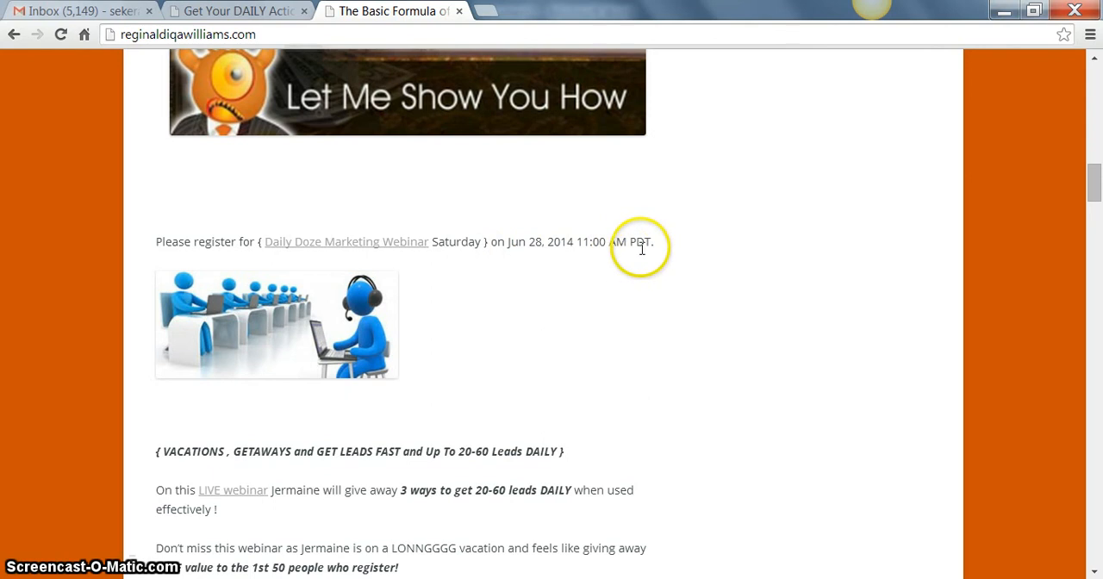
pyautogui.moveTo(596, 248)
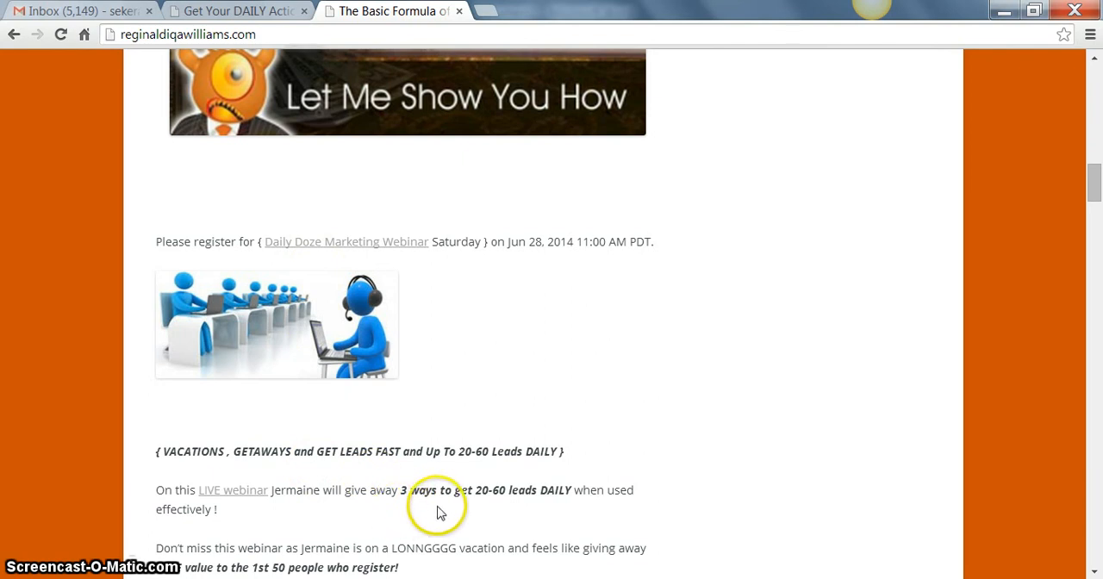
pyautogui.moveTo(538, 504)
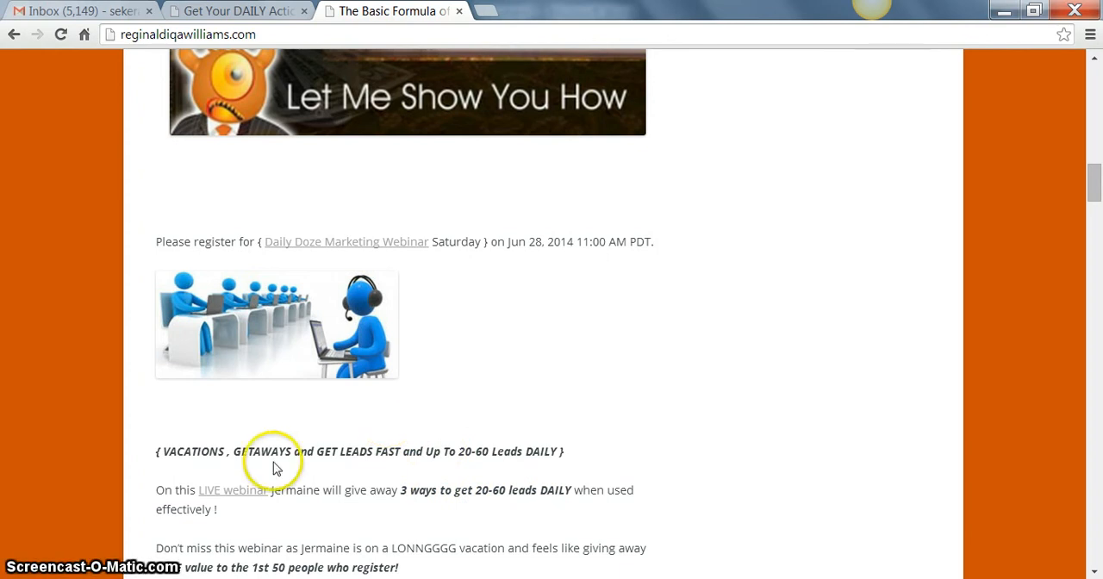
pyautogui.moveTo(288, 470)
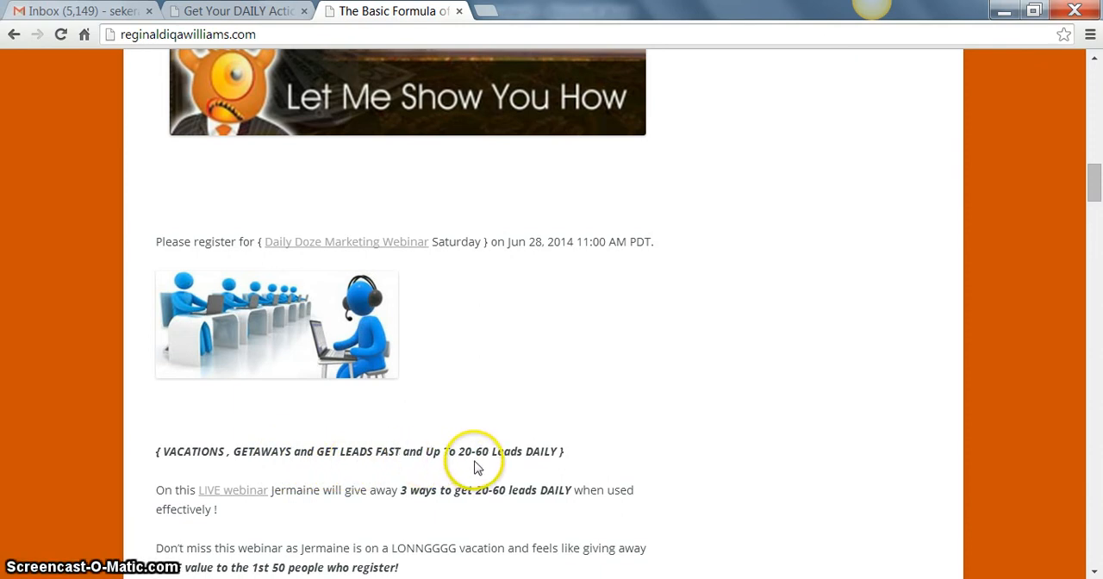
pyautogui.moveTo(540, 465)
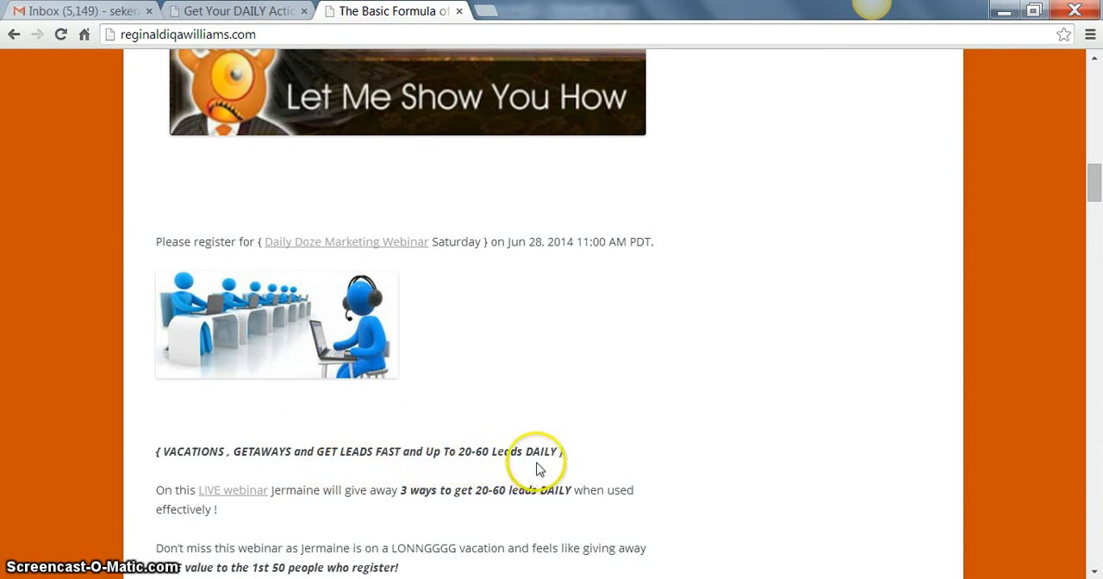
pyautogui.moveTo(502, 410)
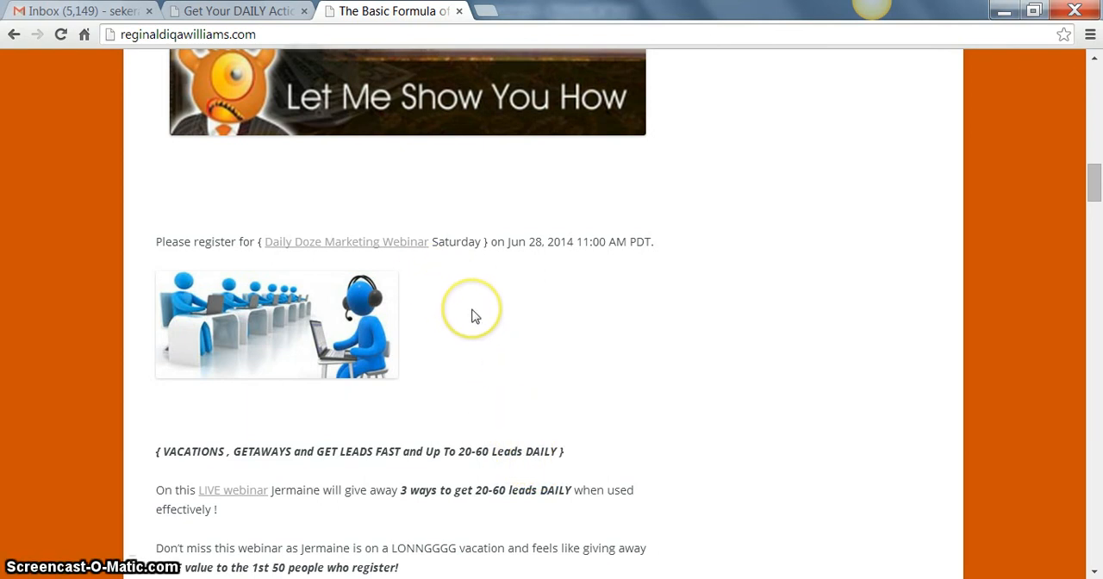
pyautogui.moveTo(400, 281)
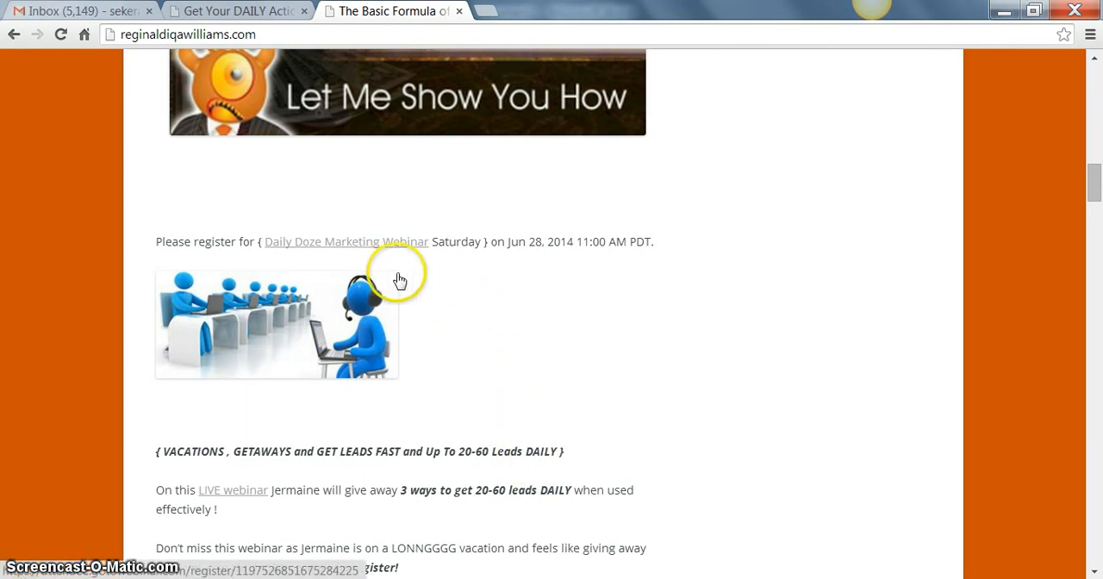
pyautogui.moveTo(459, 313)
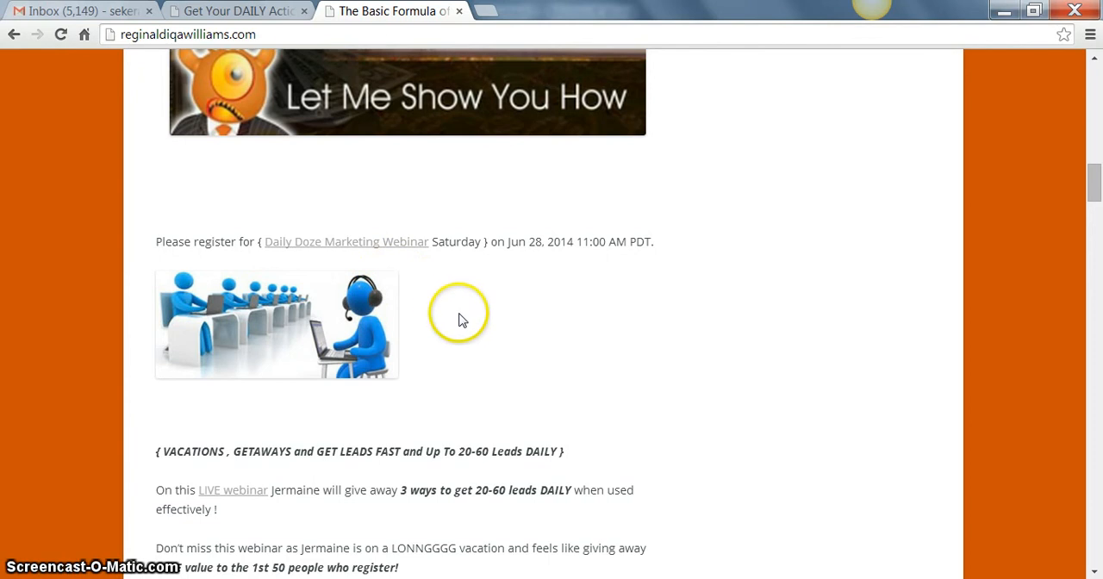
pyautogui.moveTo(460, 319)
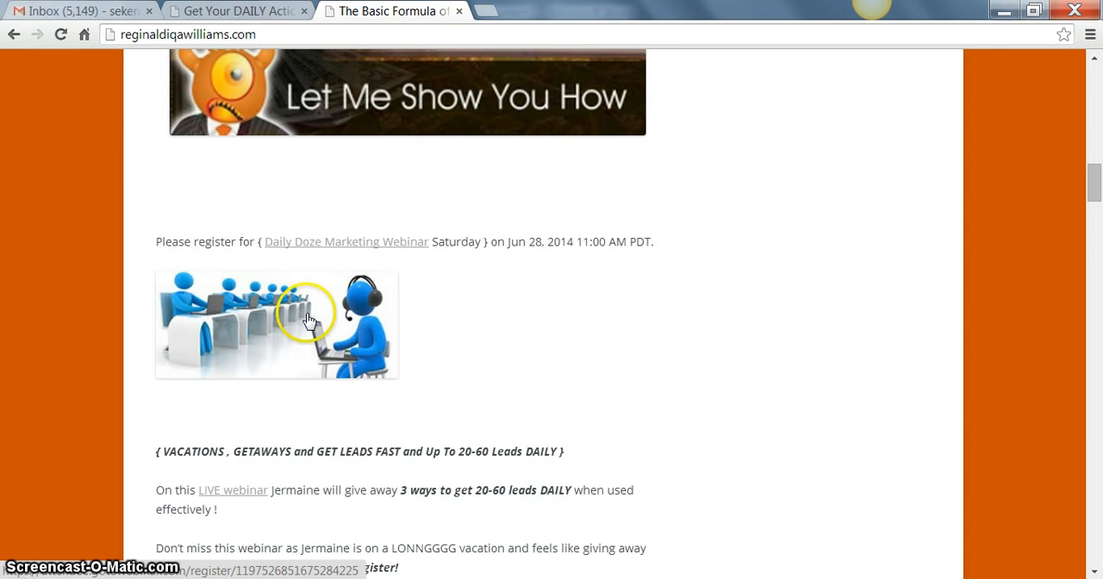
# - Open the Daily Doze Marketing Webinar Saturday GoToWebinar page and reach its name and email form
pyautogui.click(345, 241)
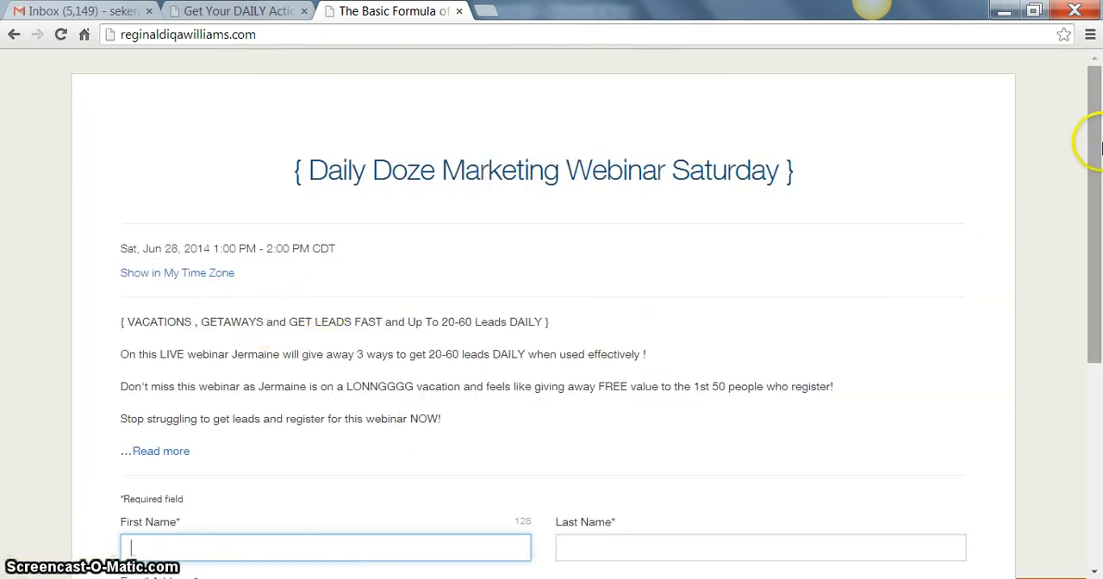
pyautogui.scroll(-3)
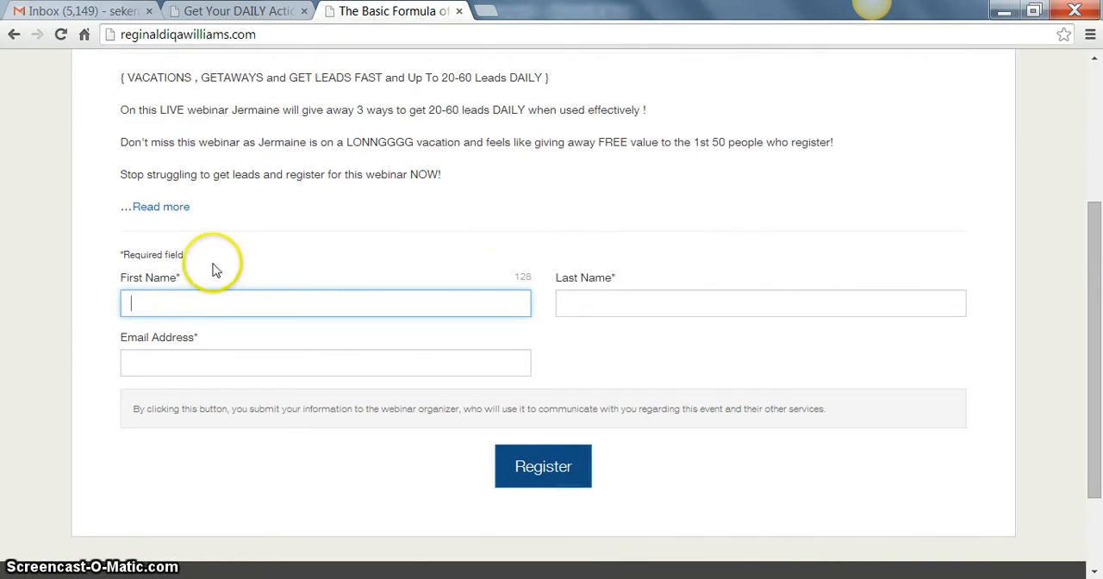
pyautogui.moveTo(224, 310)
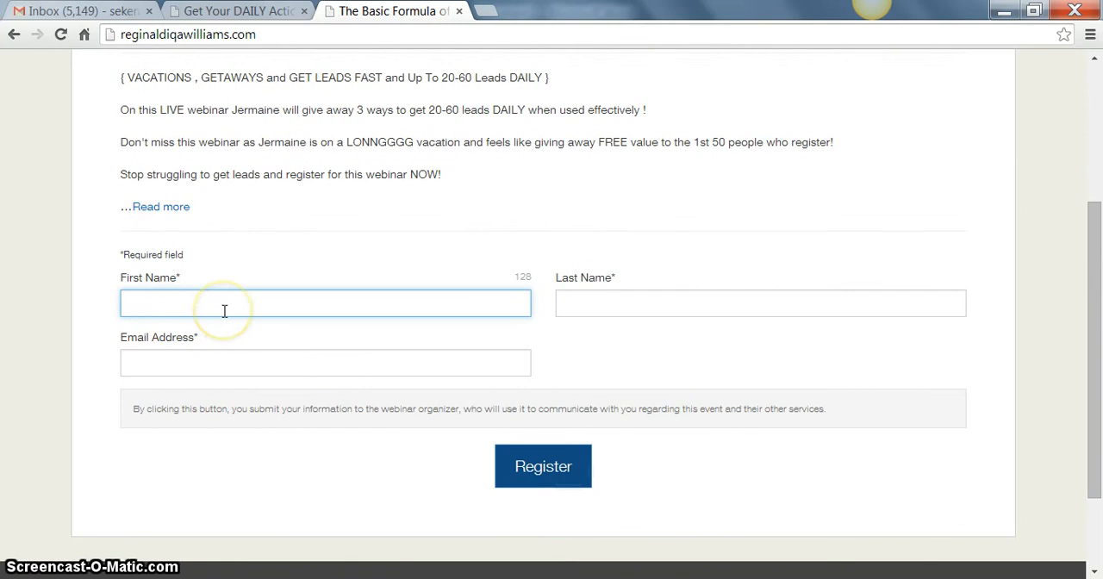
pyautogui.moveTo(387, 352)
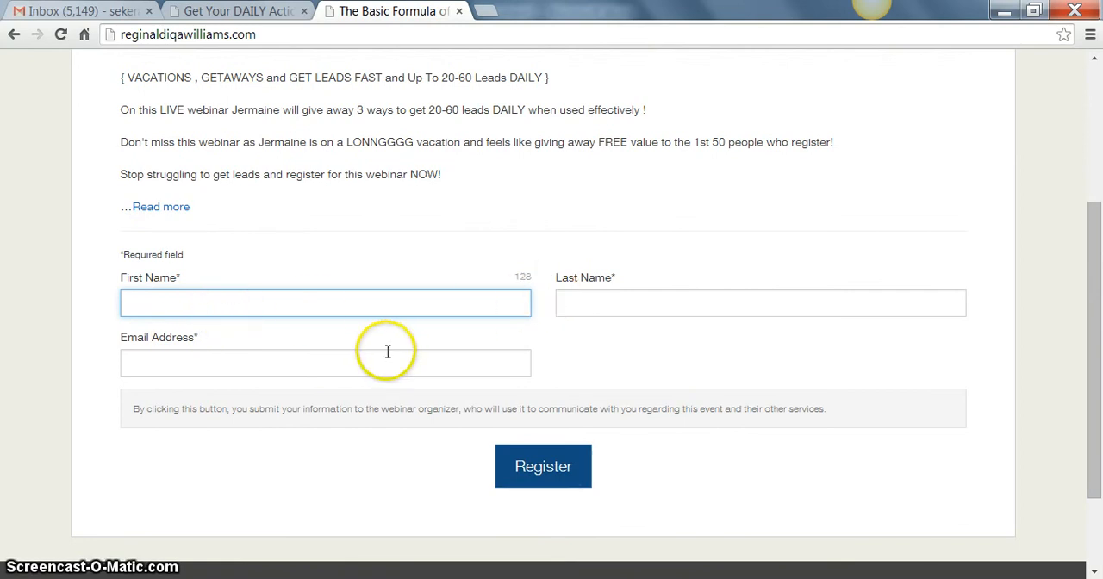
pyautogui.moveTo(175, 34)
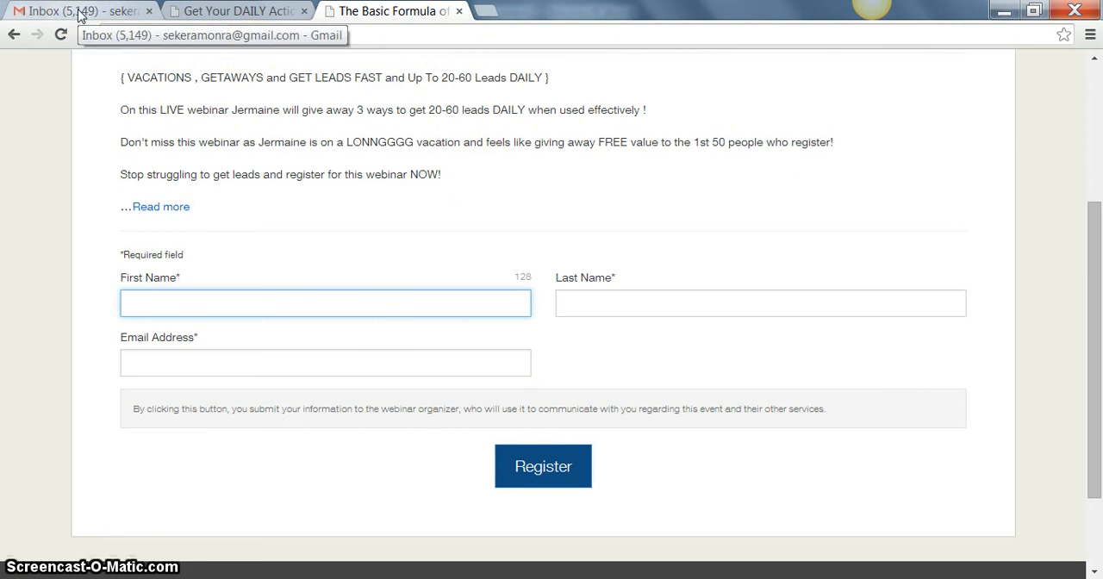
pyautogui.click(78, 11)
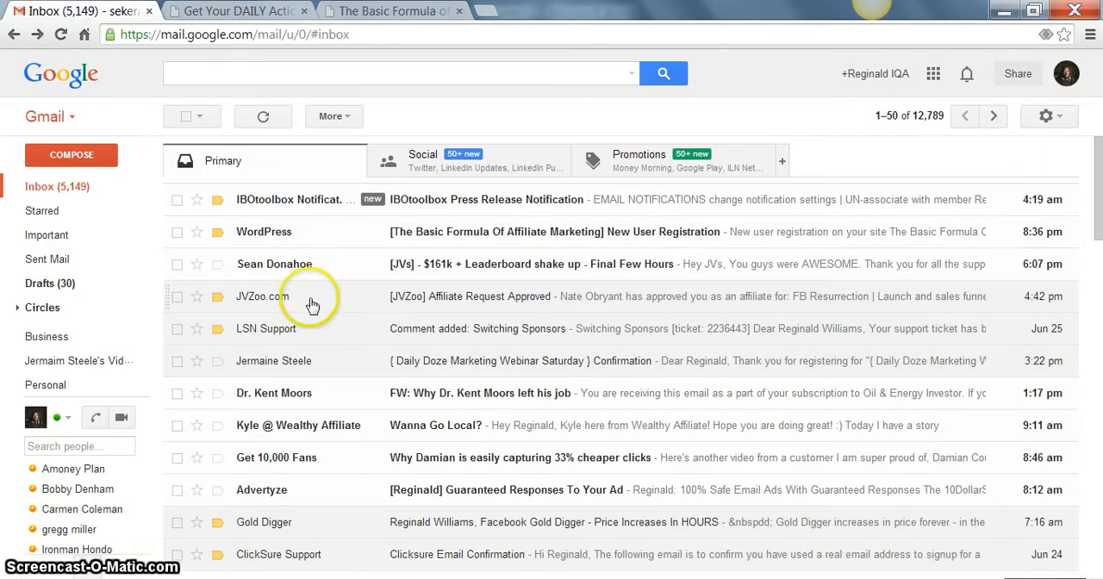
pyautogui.moveTo(313, 368)
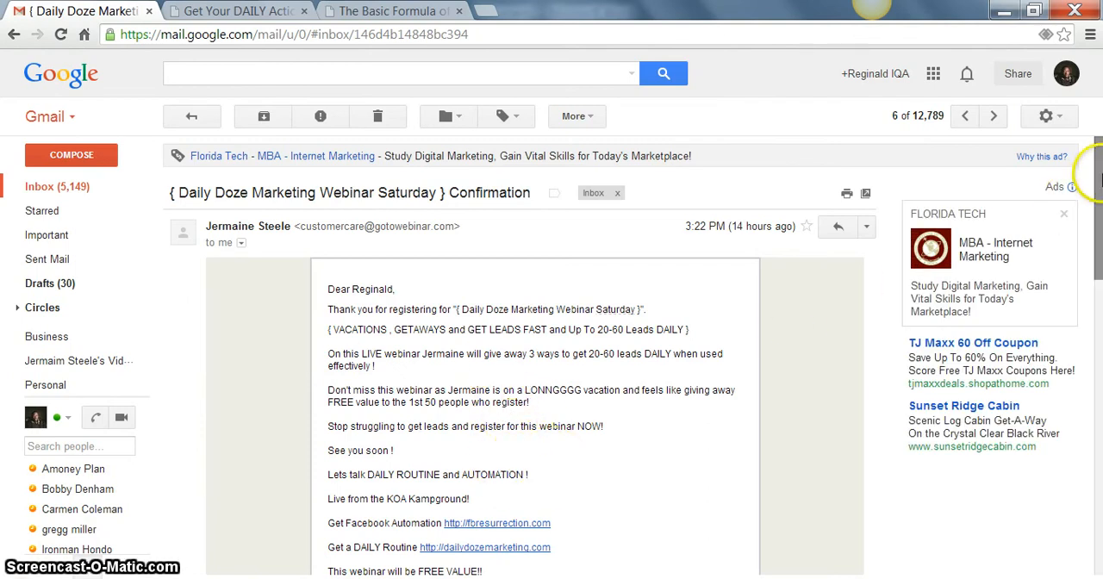
pyautogui.scroll(-3)
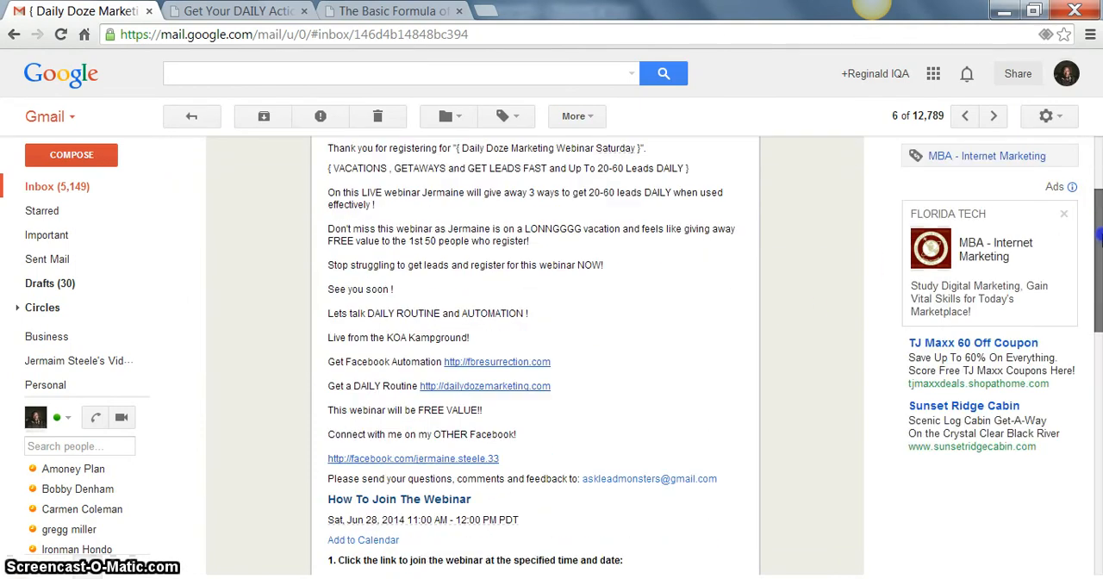
pyautogui.scroll(-3)
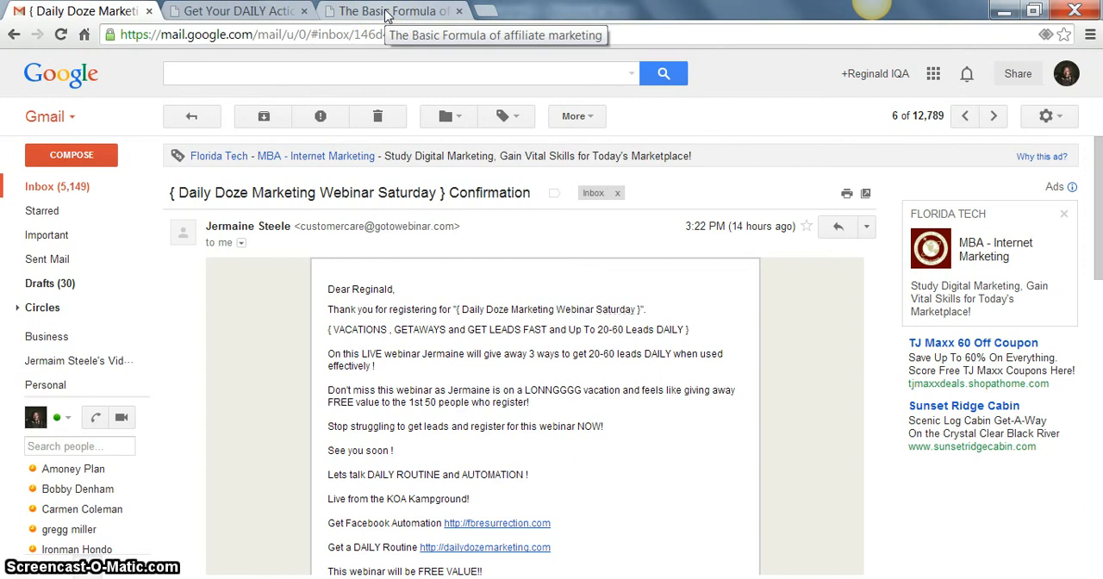
# - Return to the webinar blog post and scroll to the FB Resurrection and Daily Doze Marketing images
pyautogui.click(392, 11)
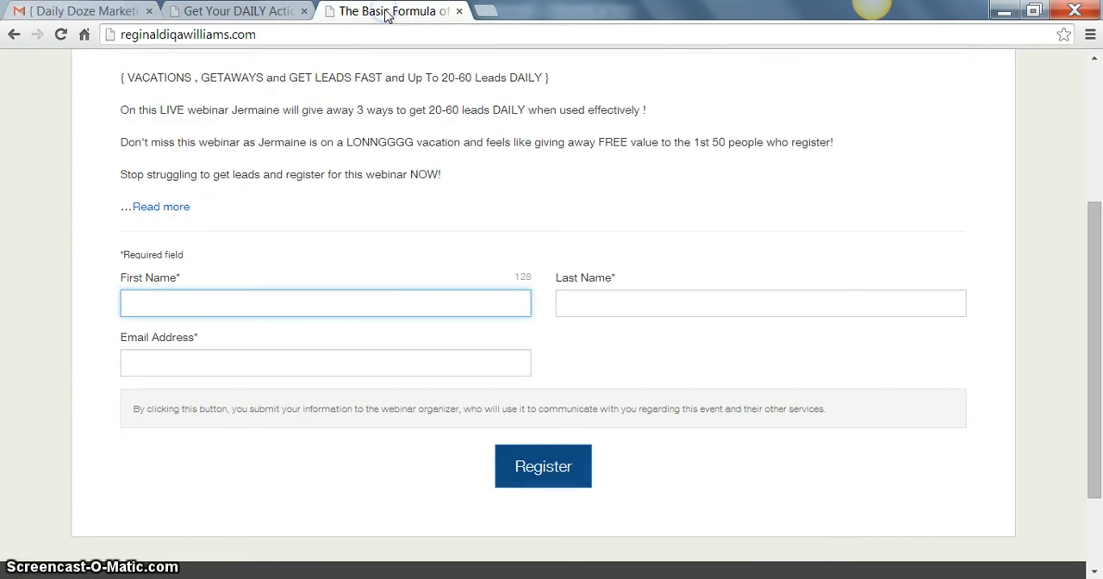
pyautogui.click(233, 11)
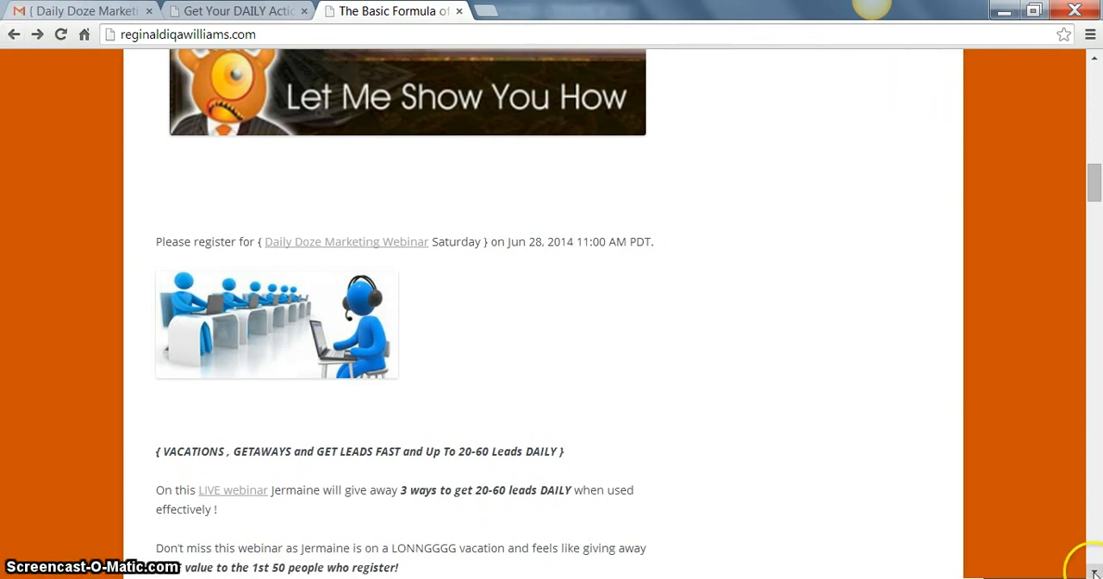
pyautogui.scroll(-3)
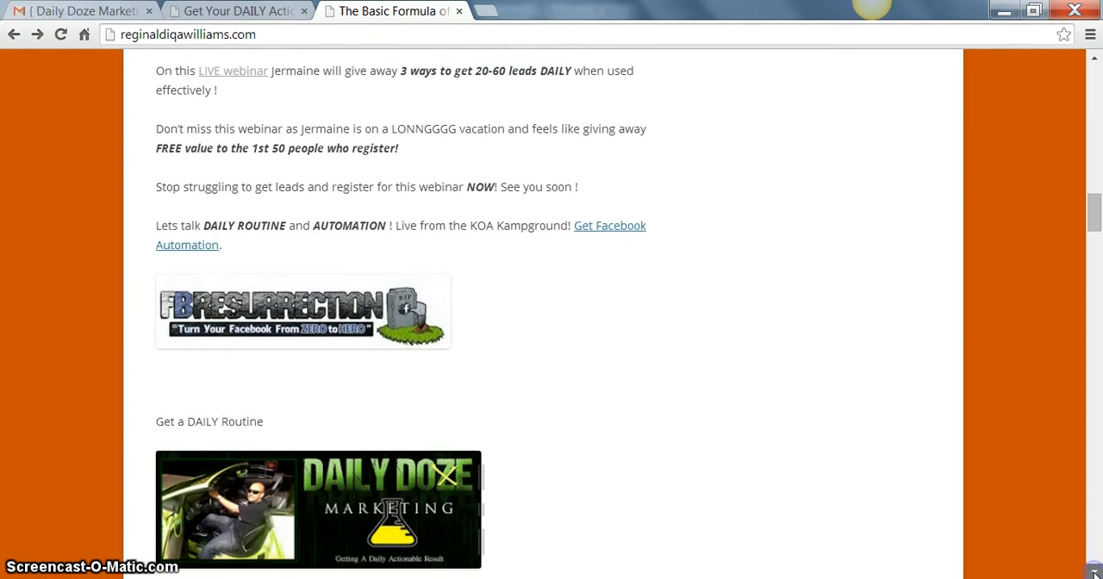
pyautogui.scroll(-3)
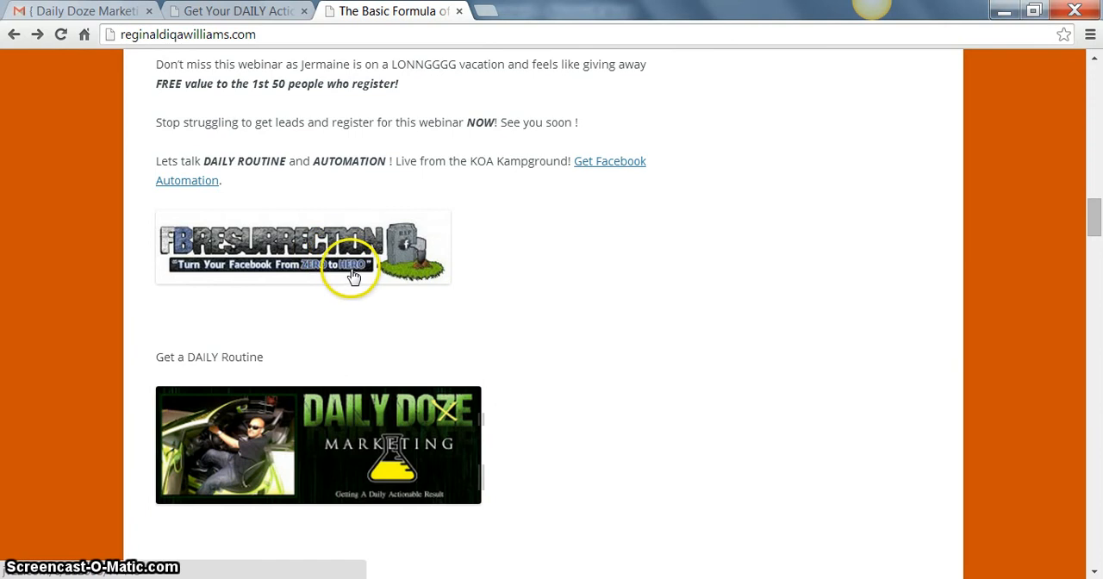
pyautogui.moveTo(323, 260)
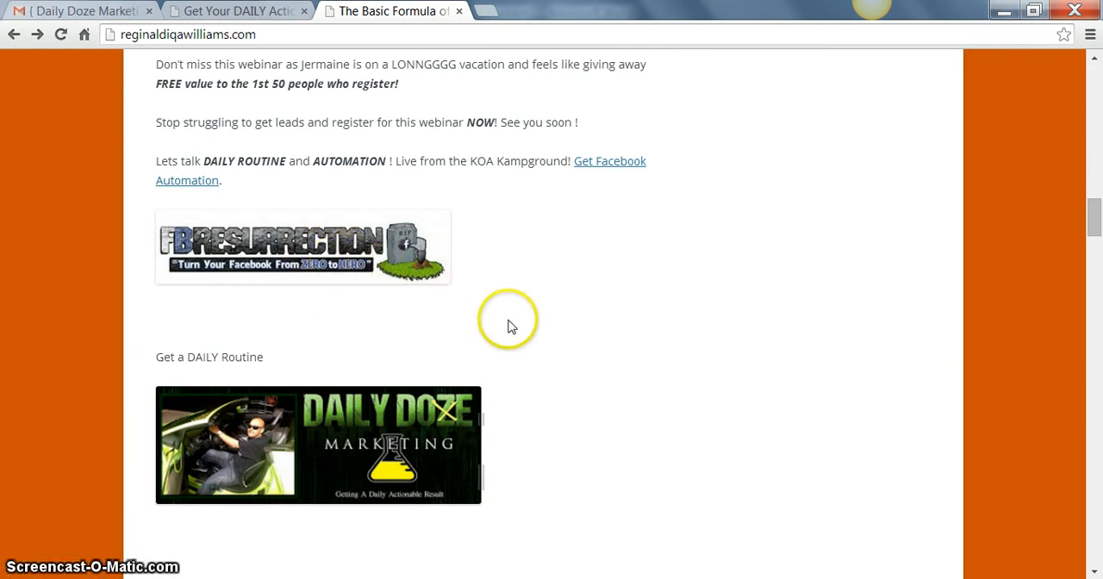
pyautogui.moveTo(582, 355)
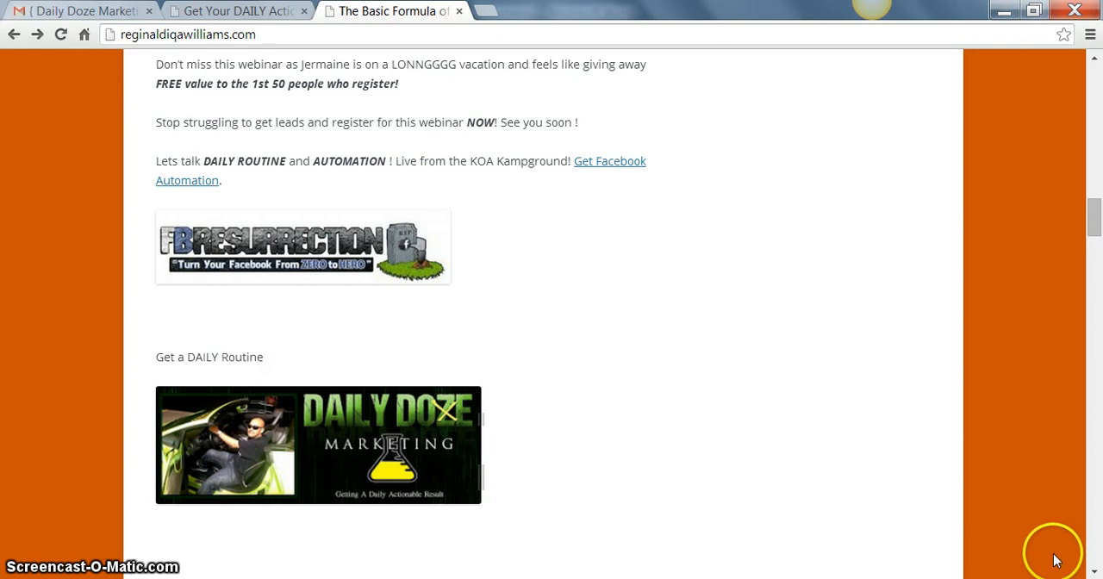
pyautogui.moveTo(845, 526)
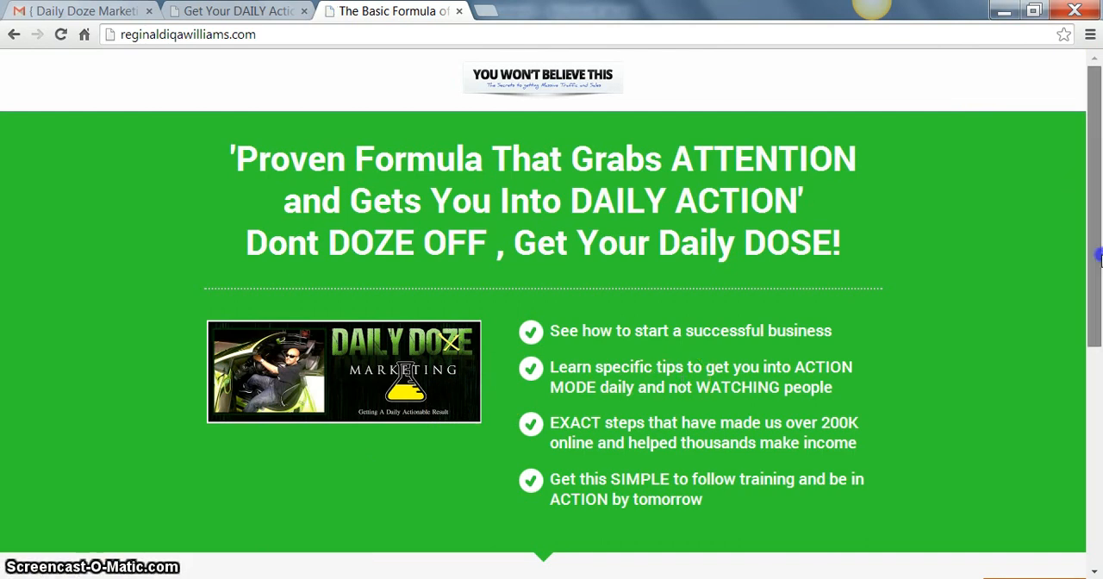
# - Browse the Daily Doze landing page's Proven Formula headline and signup, then return to the blog
pyautogui.scroll(-3)
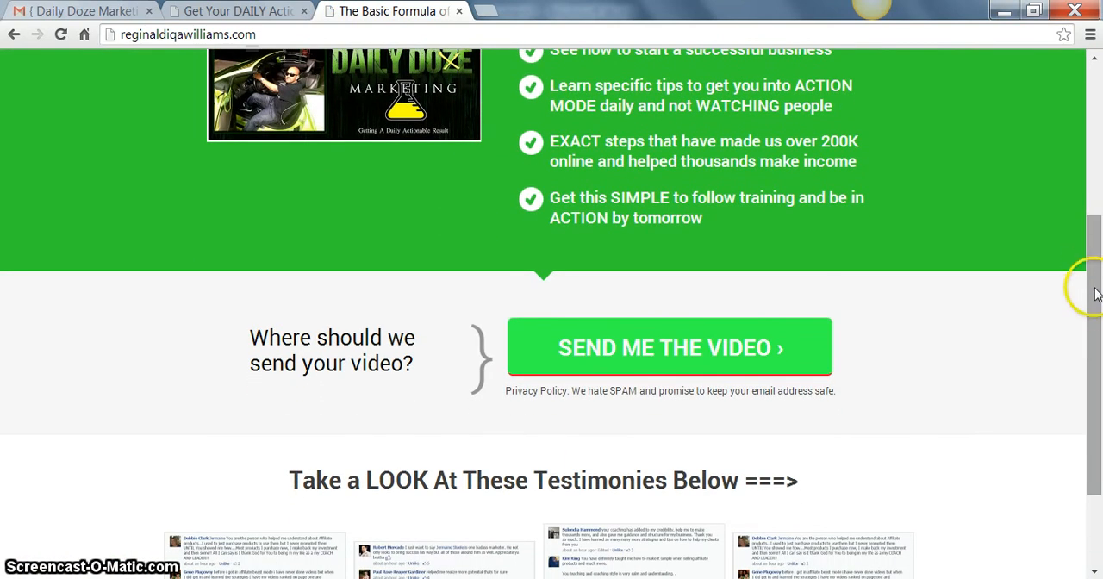
pyautogui.scroll(3)
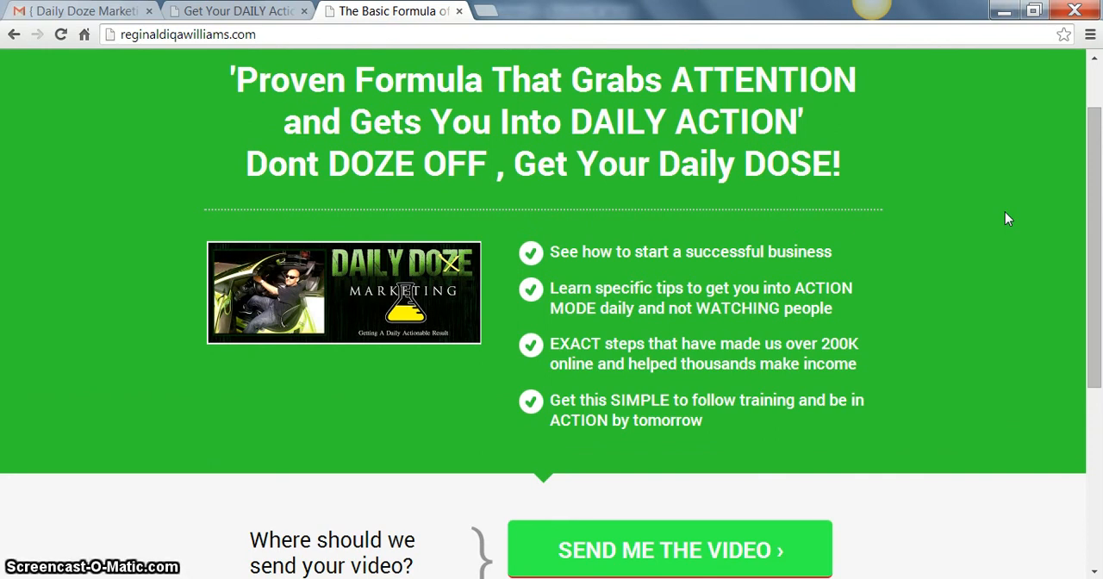
pyautogui.moveTo(967, 183)
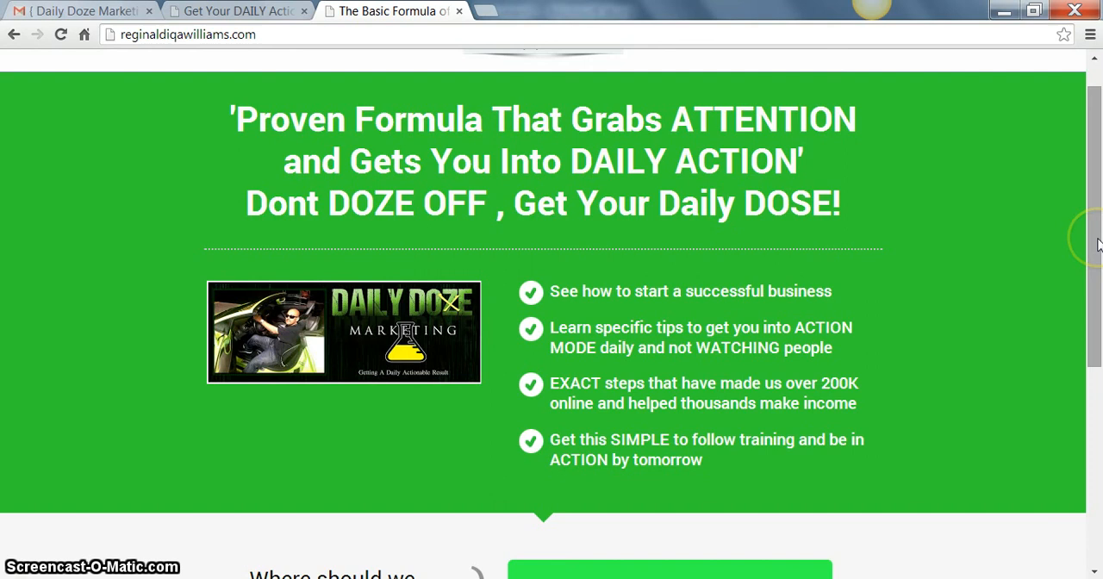
pyautogui.scroll(-3)
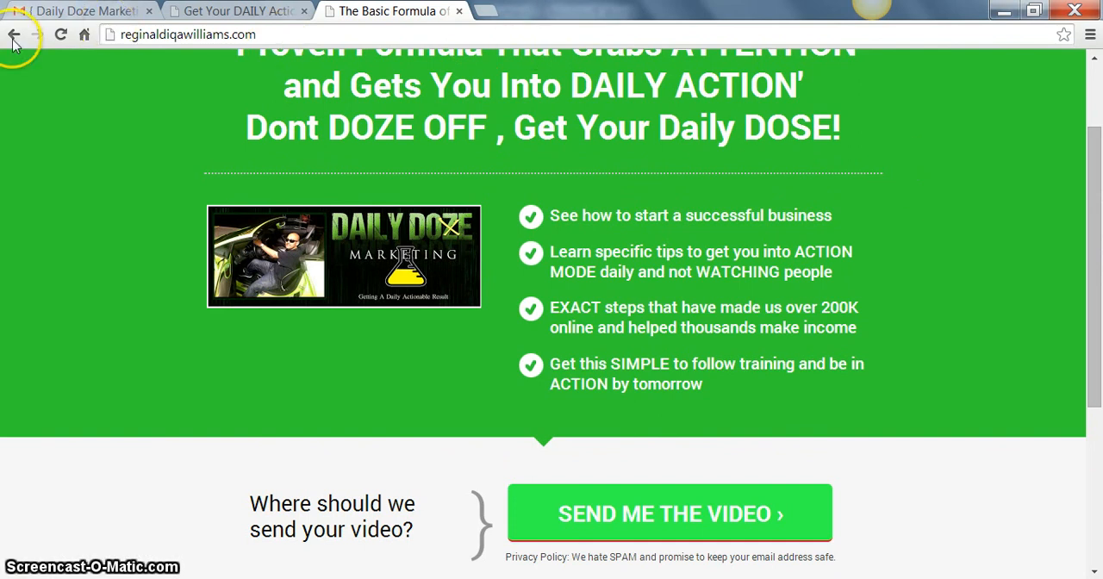
pyautogui.moveTo(14, 33)
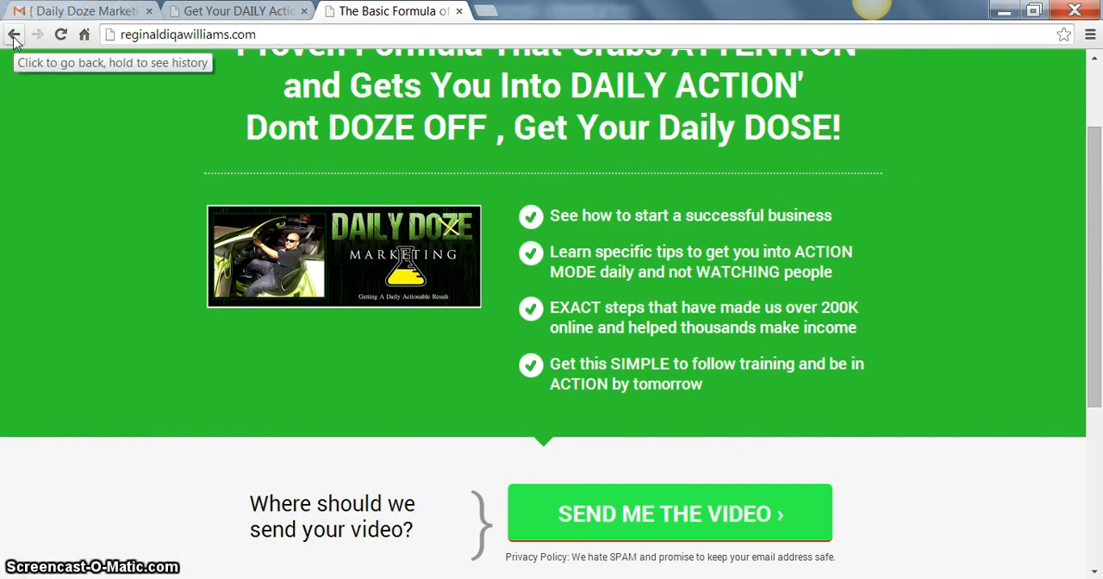
pyautogui.click(14, 35)
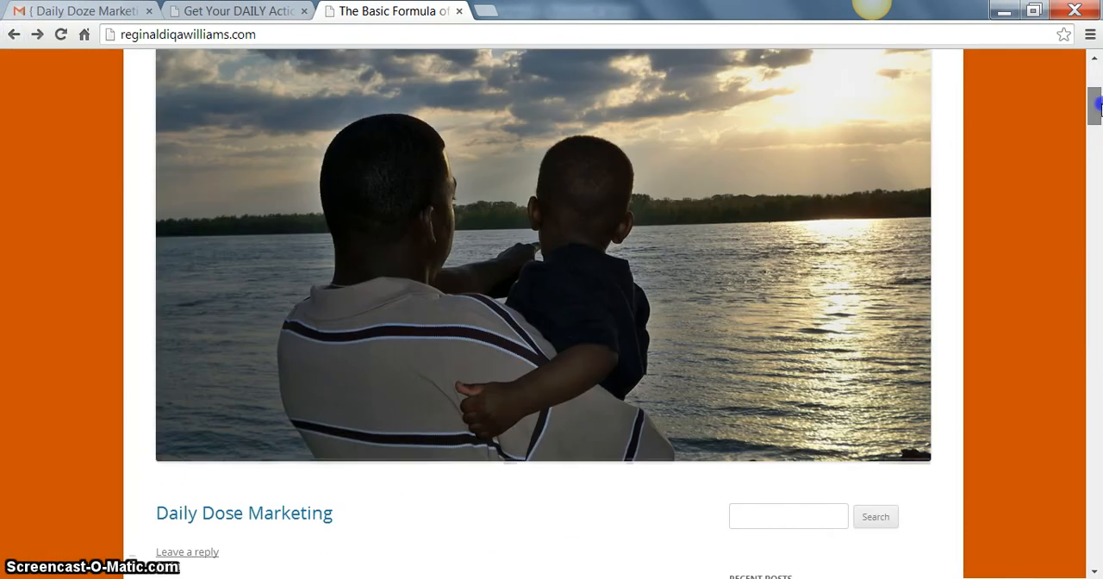
# - Scroll the blog home posts down to FB Ad Hawk Review and back up to the header
pyautogui.scroll(3)
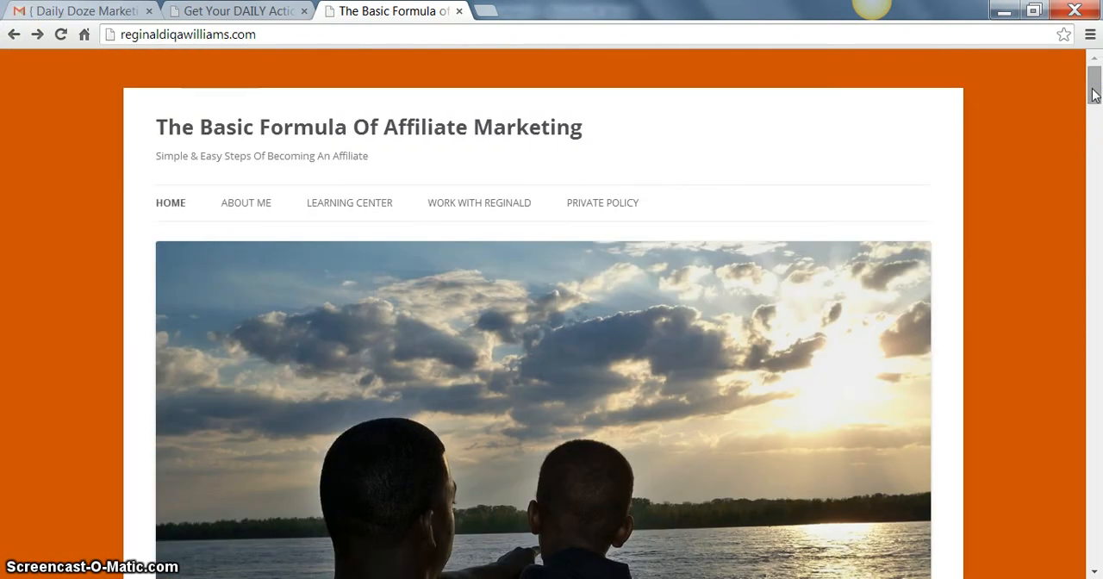
pyautogui.scroll(-3)
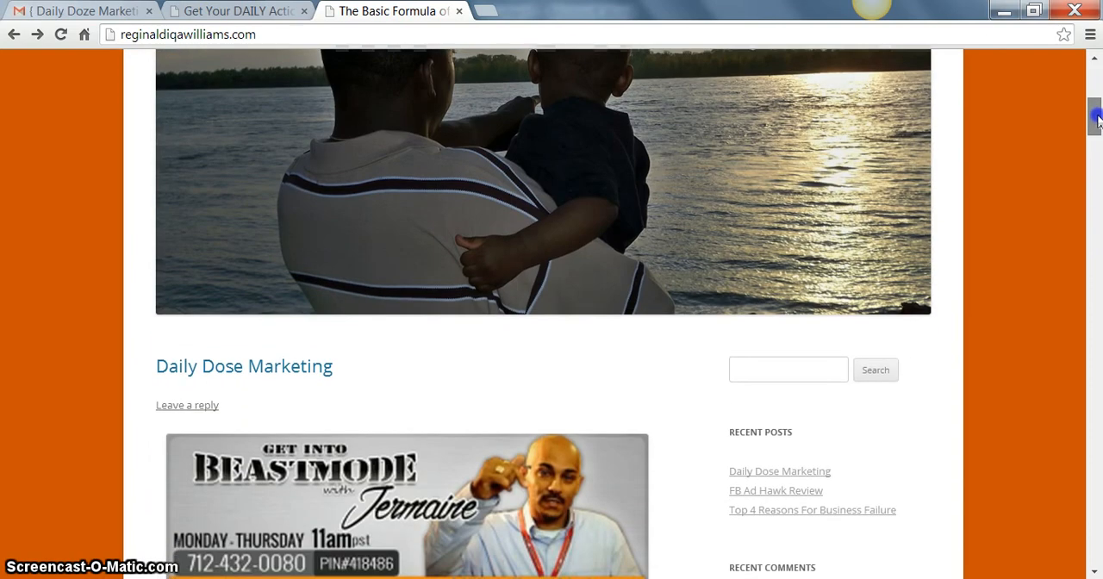
pyautogui.scroll(-3)
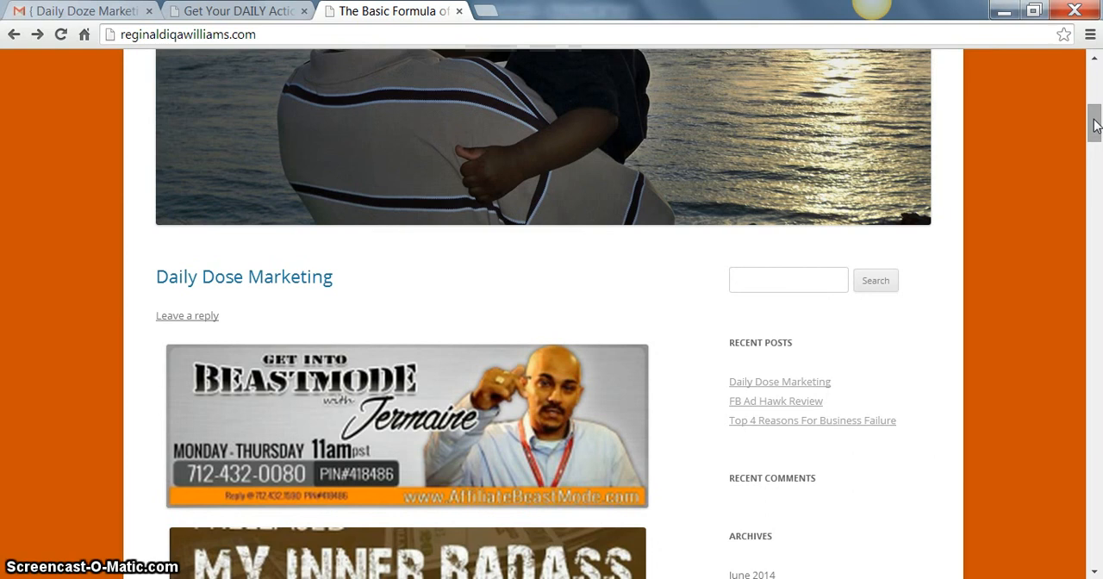
pyautogui.scroll(-3)
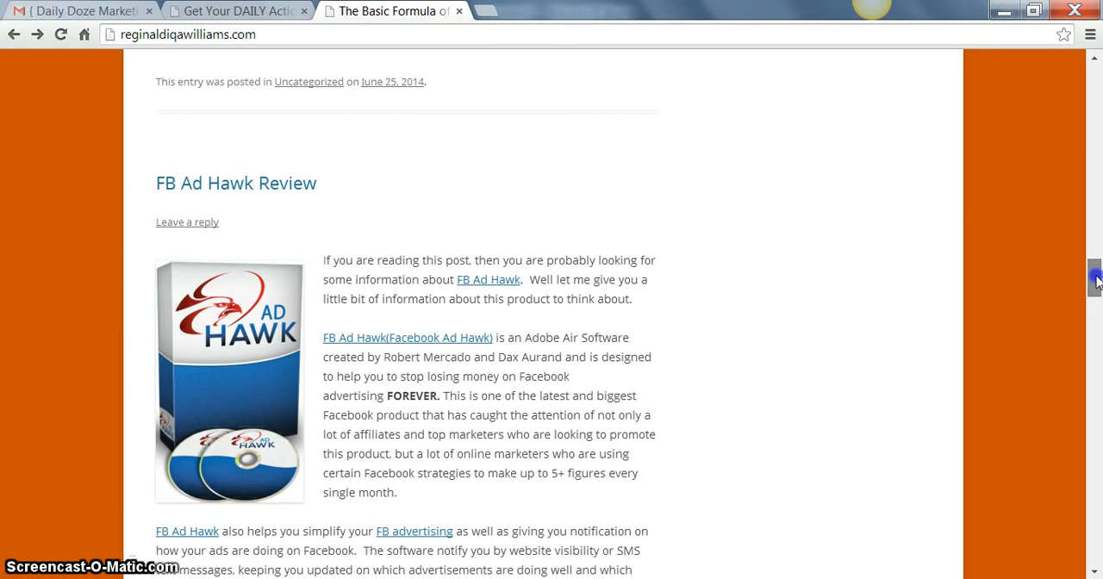
pyautogui.scroll(-3)
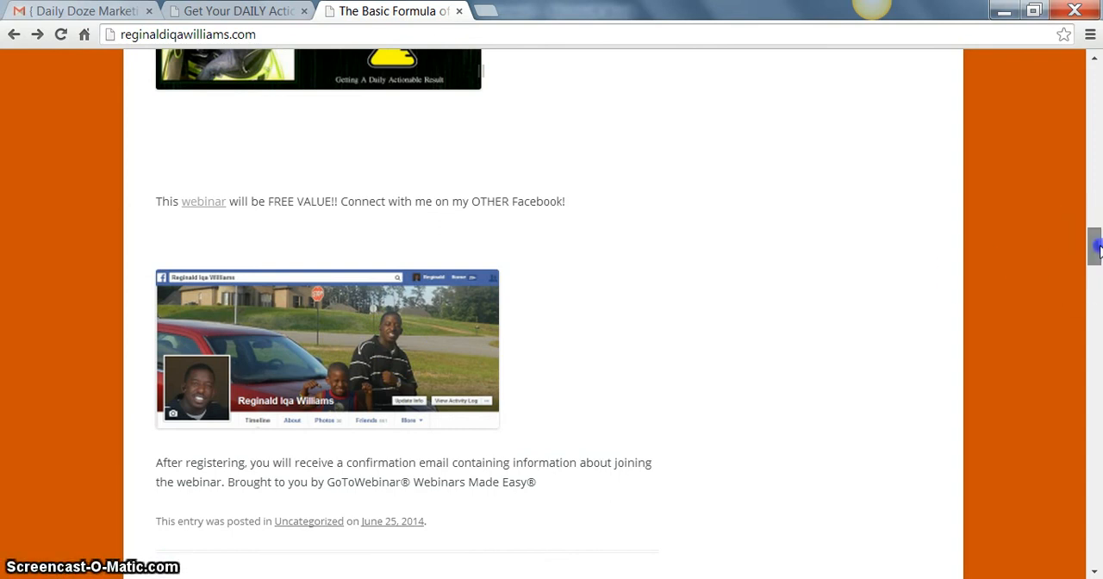
pyautogui.scroll(3)
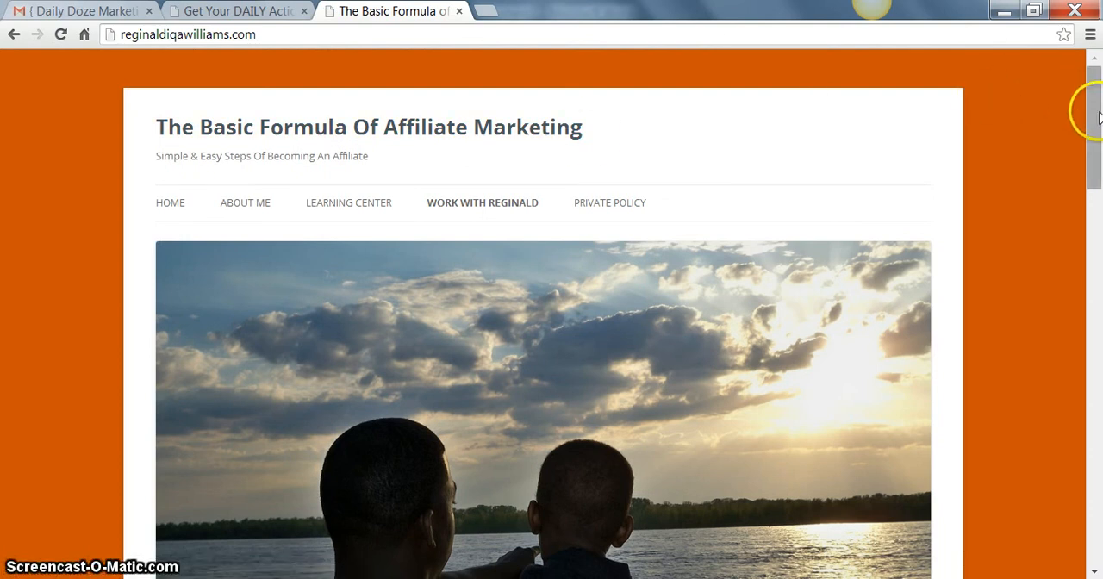
# - Scroll the page while heading to the Work With Reginald page
pyautogui.scroll(-3)
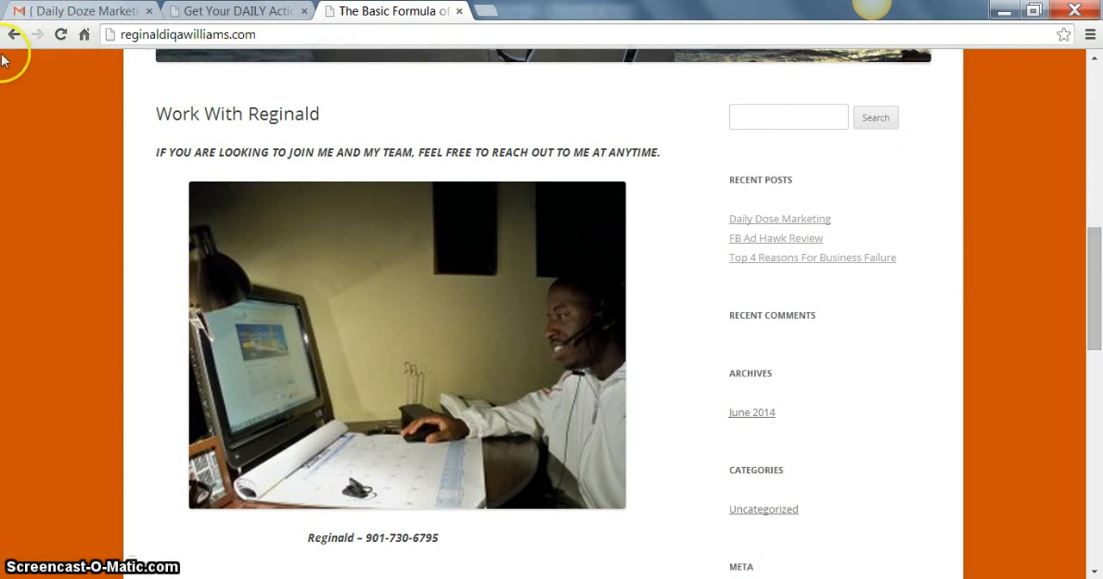
pyautogui.moveTo(14, 33)
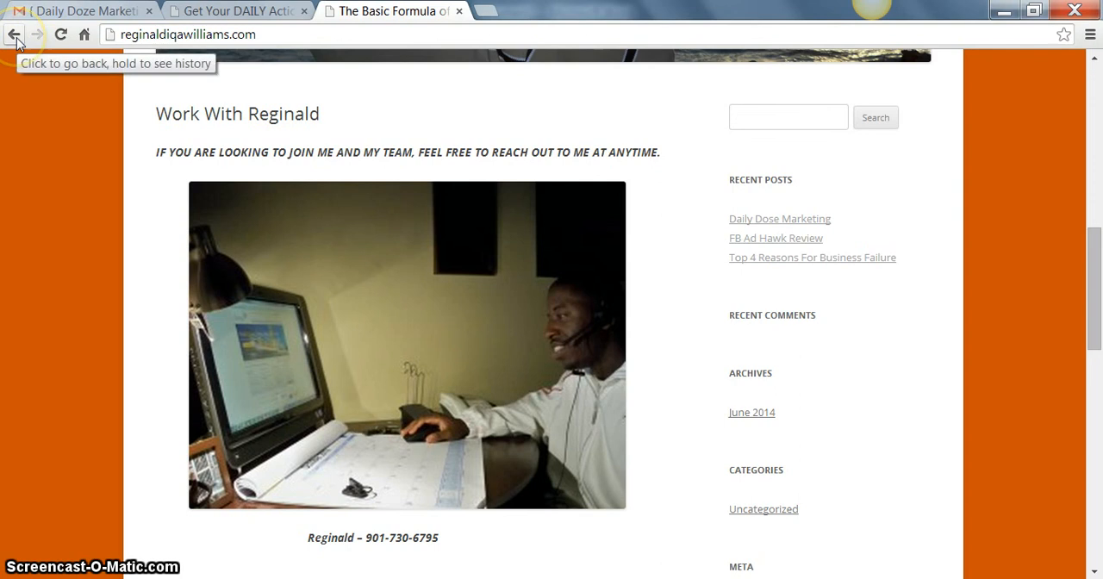